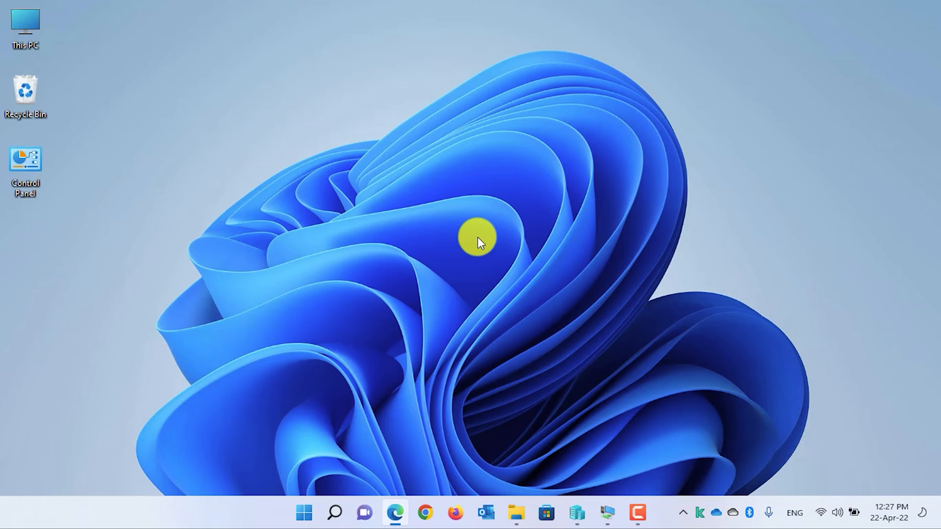
{"action": "mouse_move", "coordinate": [579, 519]}
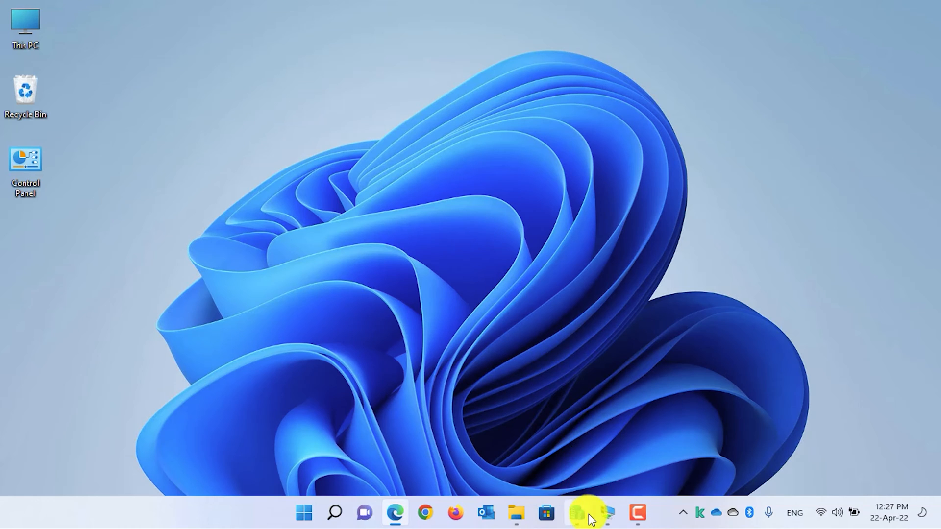
Launch Hyper-V Manager from the taskbar to list the Win 11 Home and Windows 11 test VMs
{"action": "left_click", "coordinate": [584, 514]}
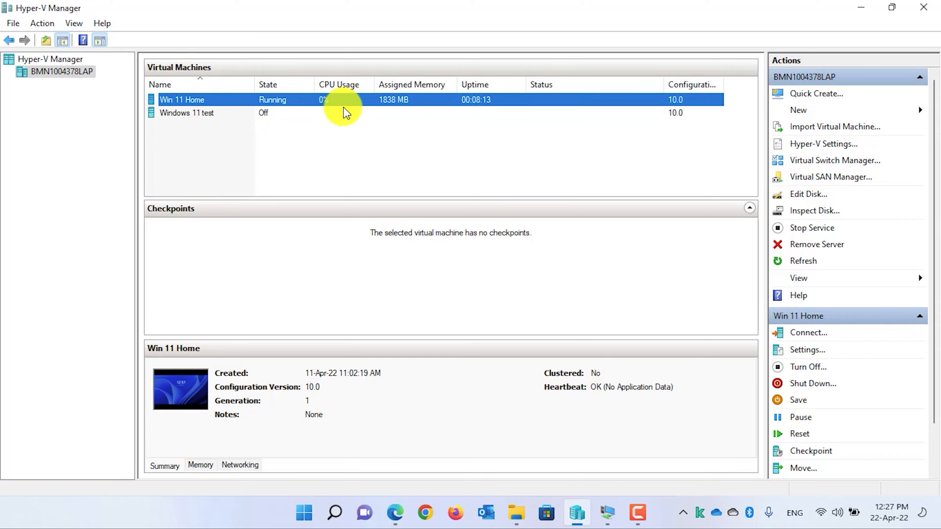
{"action": "mouse_move", "coordinate": [858, 11]}
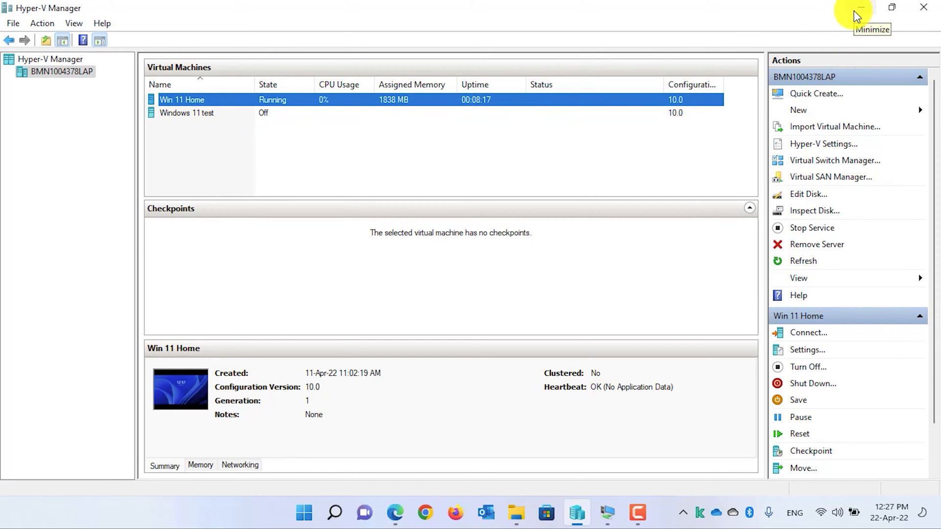
Minimize Hyper-V Manager and copy the Kerio Control Installer ISO from D:\ISOs
{"action": "left_click", "coordinate": [856, 8]}
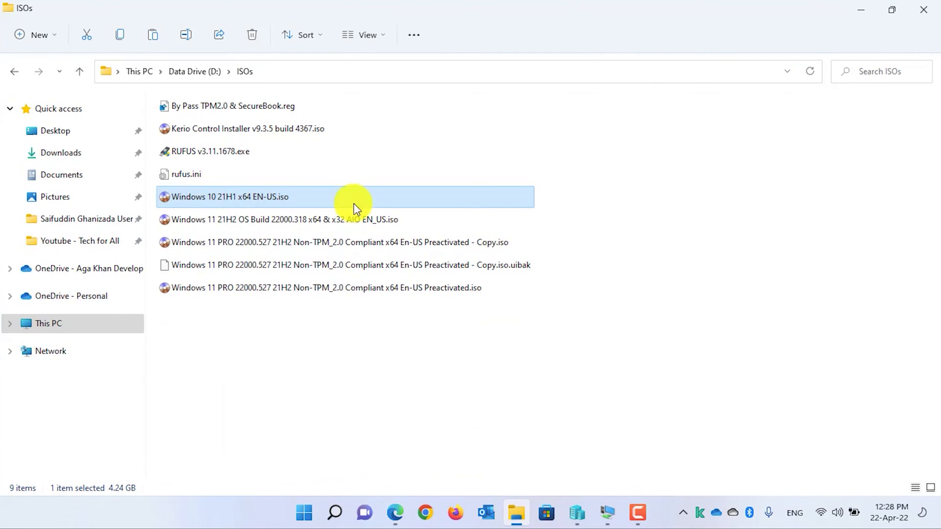
{"action": "left_click", "coordinate": [266, 129]}
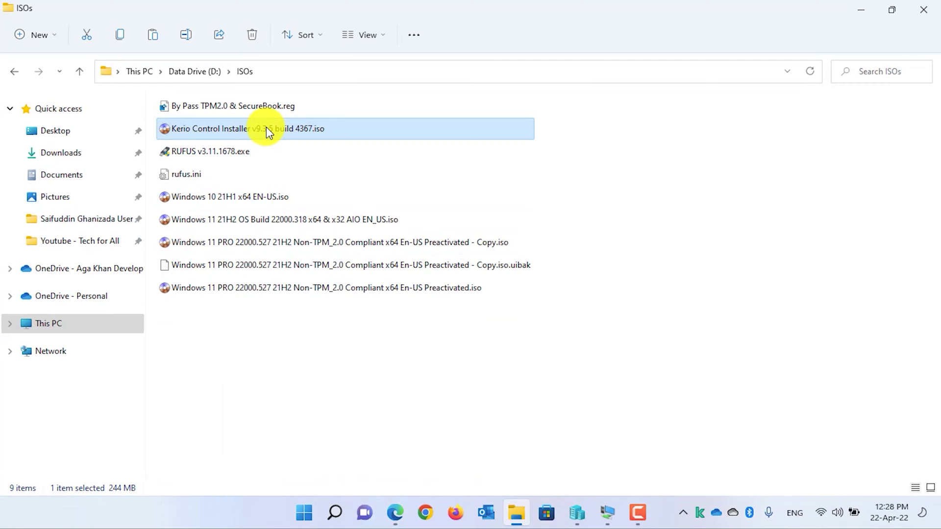
{"action": "mouse_move", "coordinate": [300, 134]}
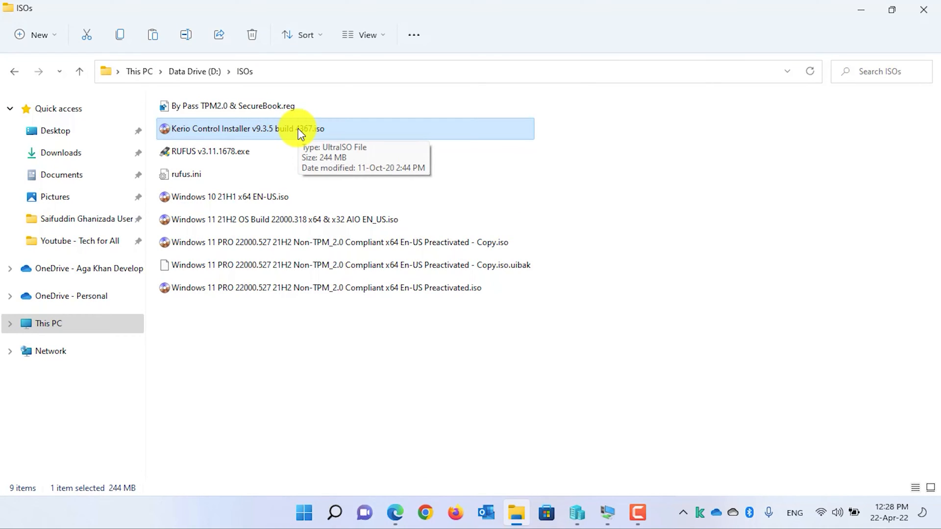
{"action": "right_click", "coordinate": [300, 129]}
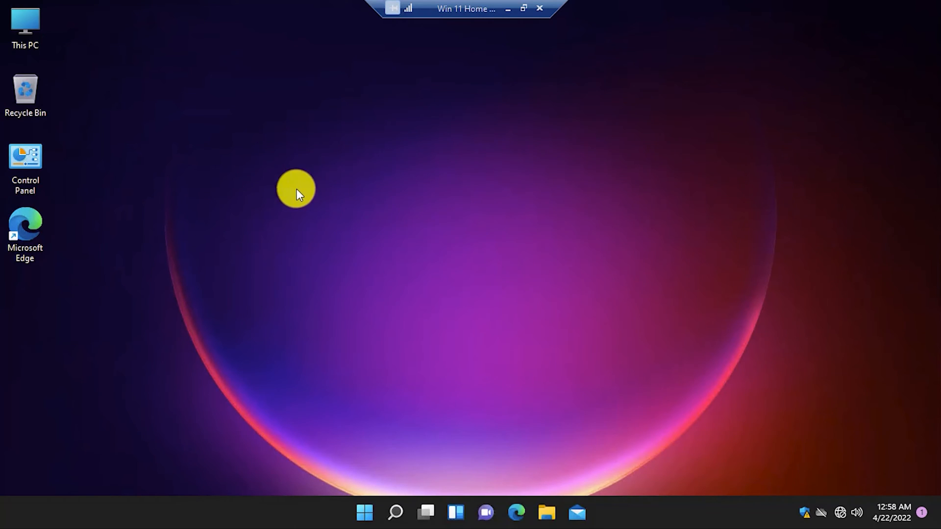
Paste the Kerio Control Installer ISO onto the guest desktop and shut down Win 11 Home
{"action": "right_click", "coordinate": [295, 191]}
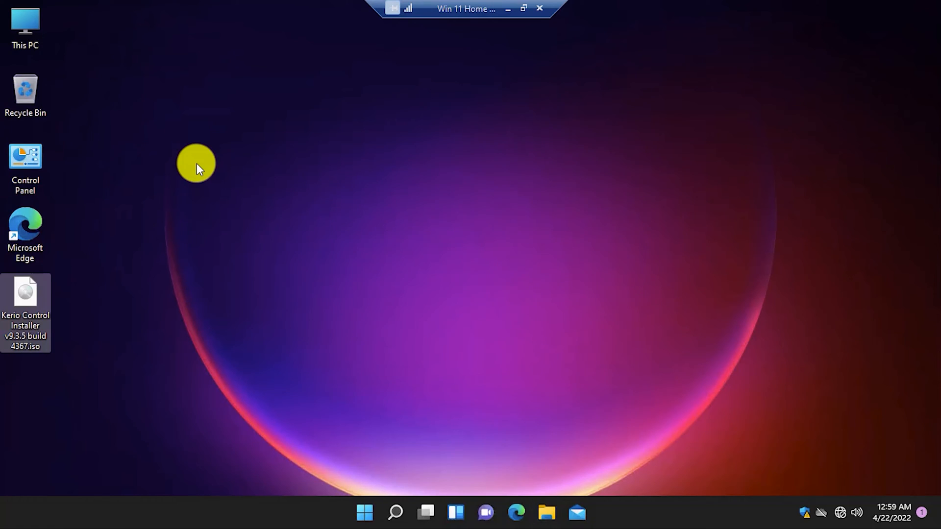
{"action": "mouse_move", "coordinate": [385, 412]}
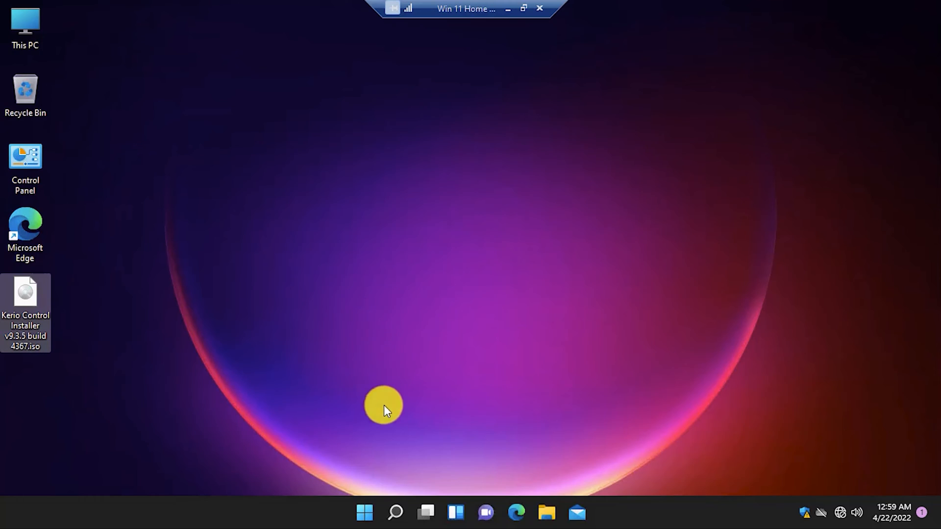
{"action": "left_click", "coordinate": [365, 514]}
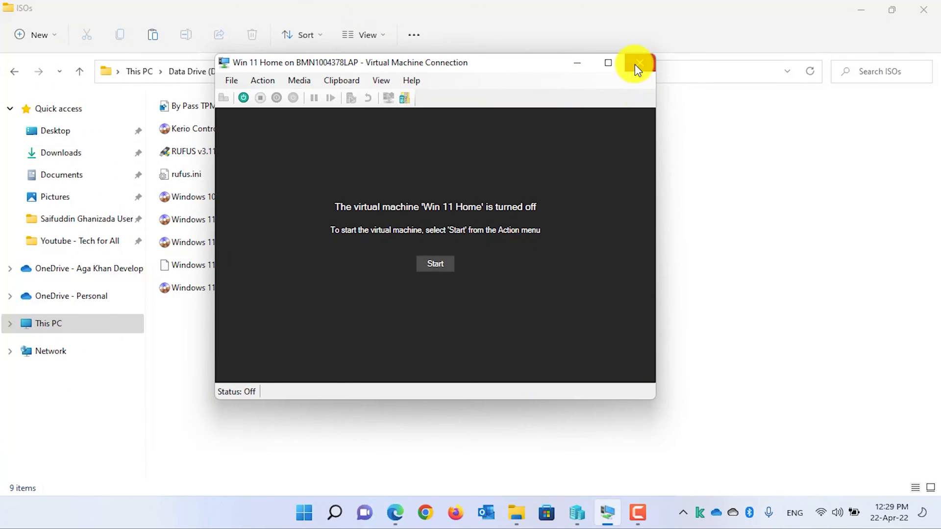
Close the VM connection and view Win 11 Home's hard drive path to Win 11 Home.vhdx
{"action": "left_click", "coordinate": [639, 62]}
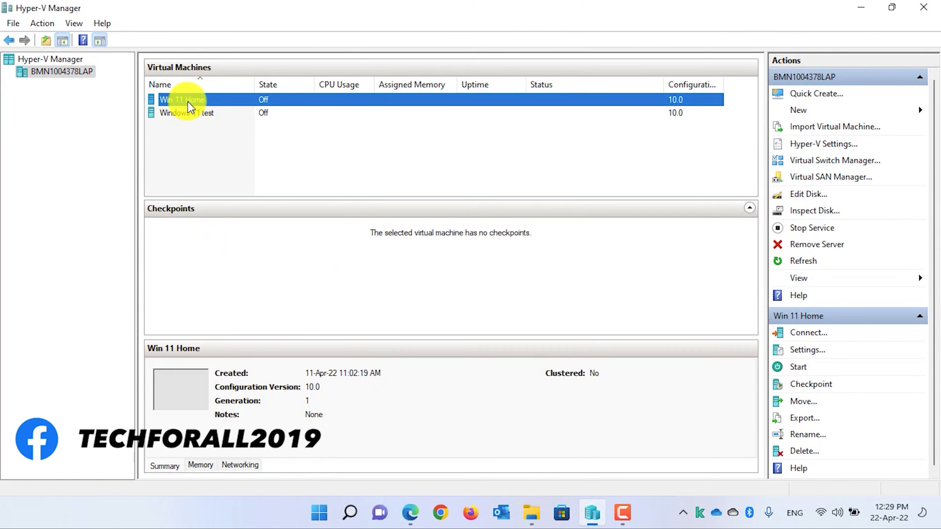
{"action": "right_click", "coordinate": [190, 103]}
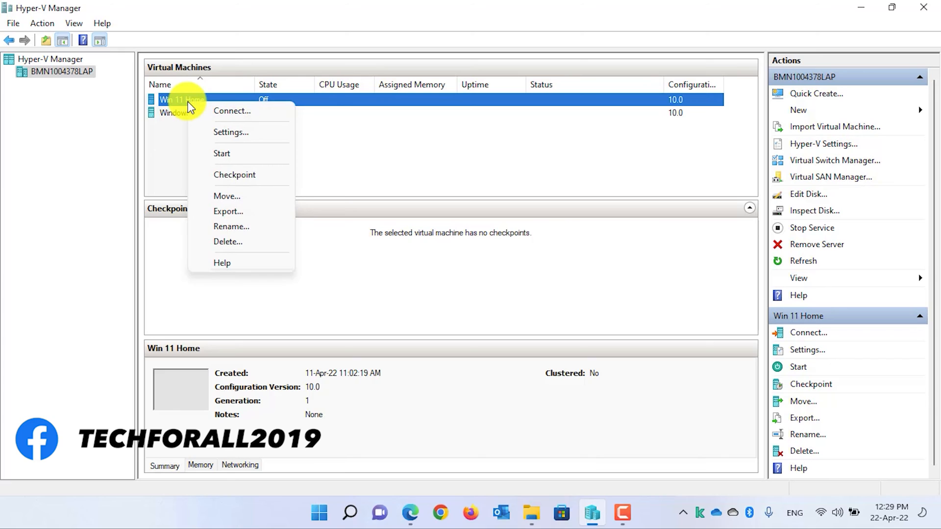
{"action": "left_click", "coordinate": [231, 133]}
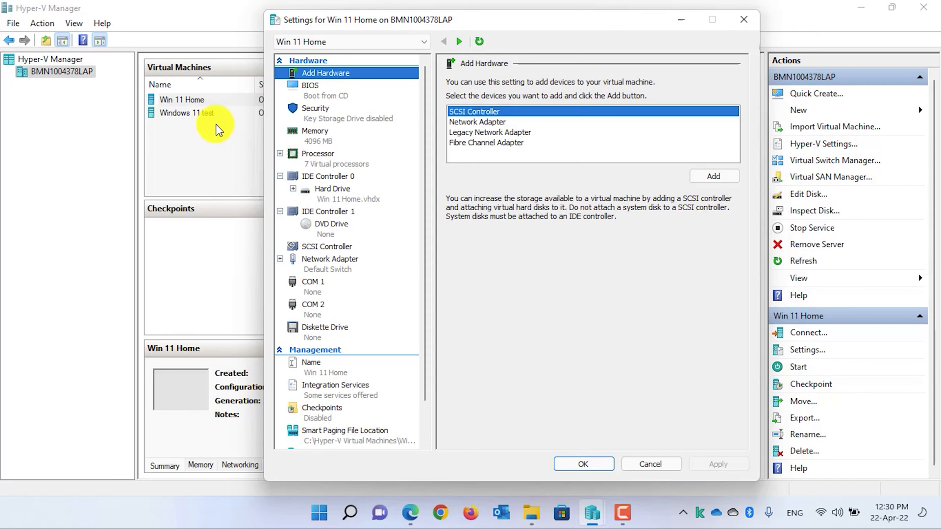
{"action": "mouse_move", "coordinate": [349, 196]}
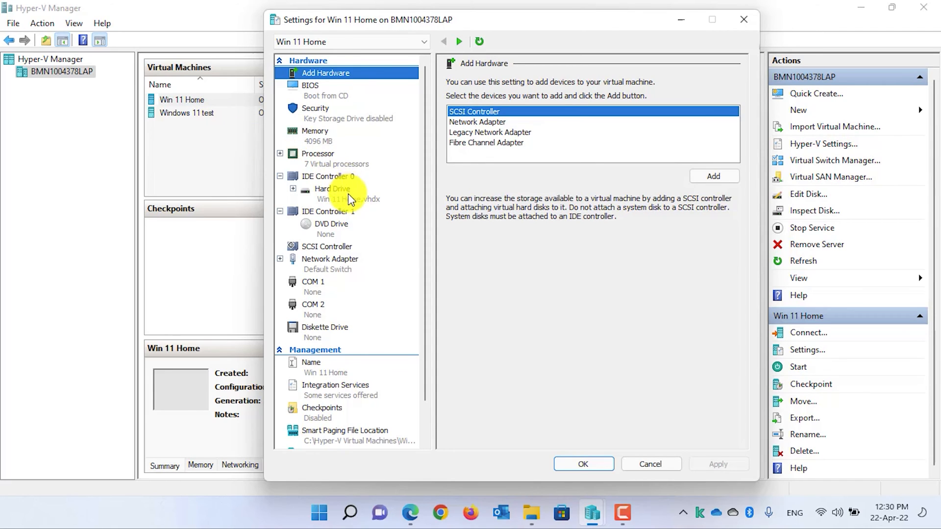
{"action": "left_click", "coordinate": [332, 189]}
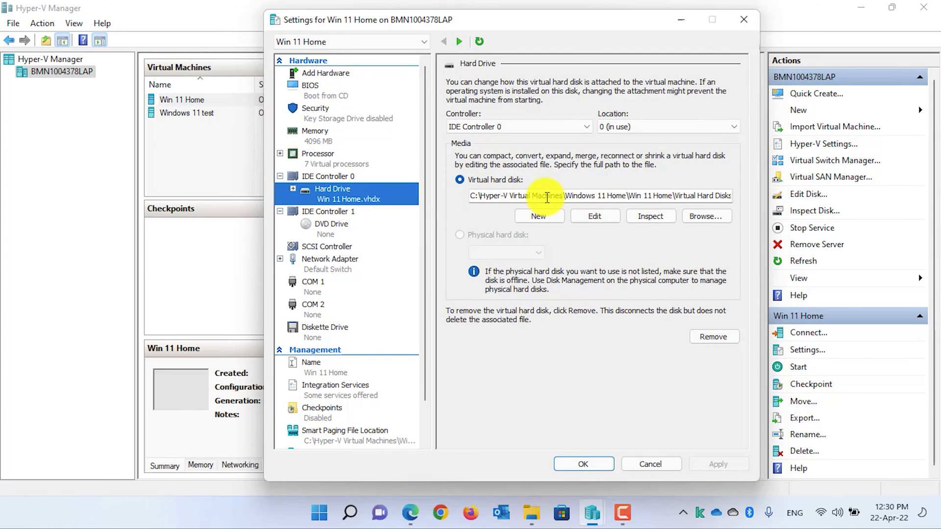
{"action": "mouse_move", "coordinate": [634, 196]}
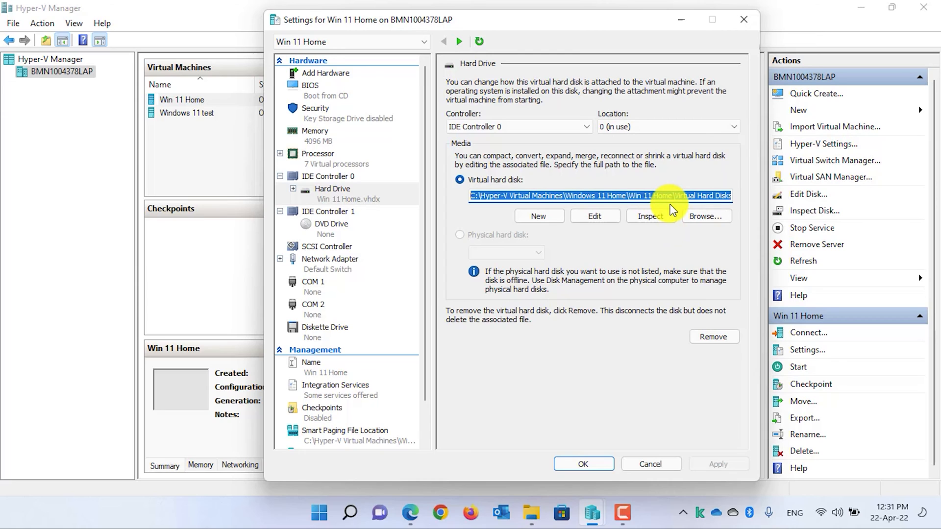
{"action": "mouse_move", "coordinate": [606, 317]}
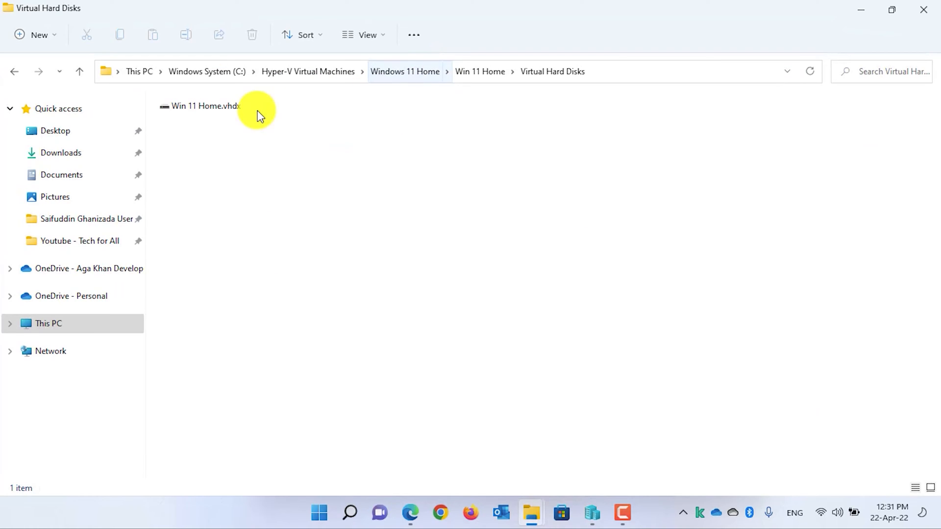
Mount Win 11 Home.vhdx and confirm it appears as Local Disk (G:) under This PC
{"action": "left_click", "coordinate": [201, 106]}
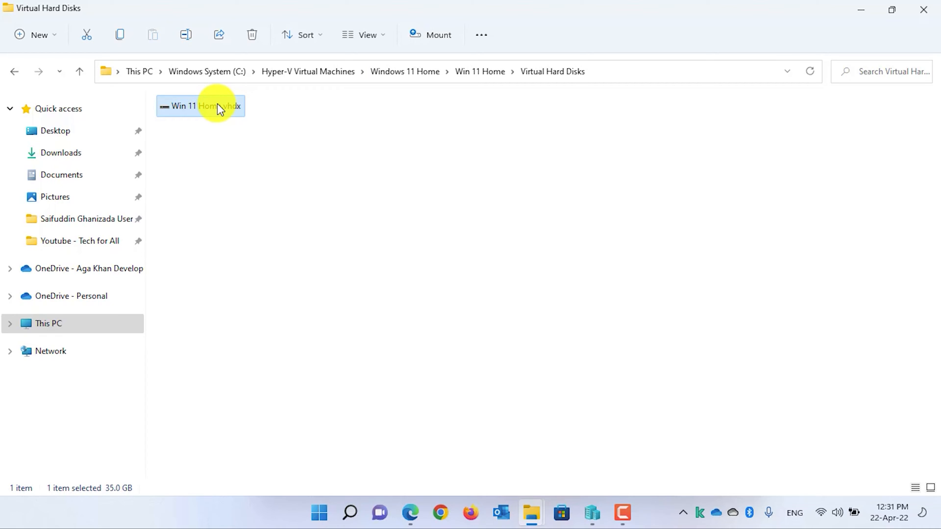
{"action": "right_click", "coordinate": [214, 106]}
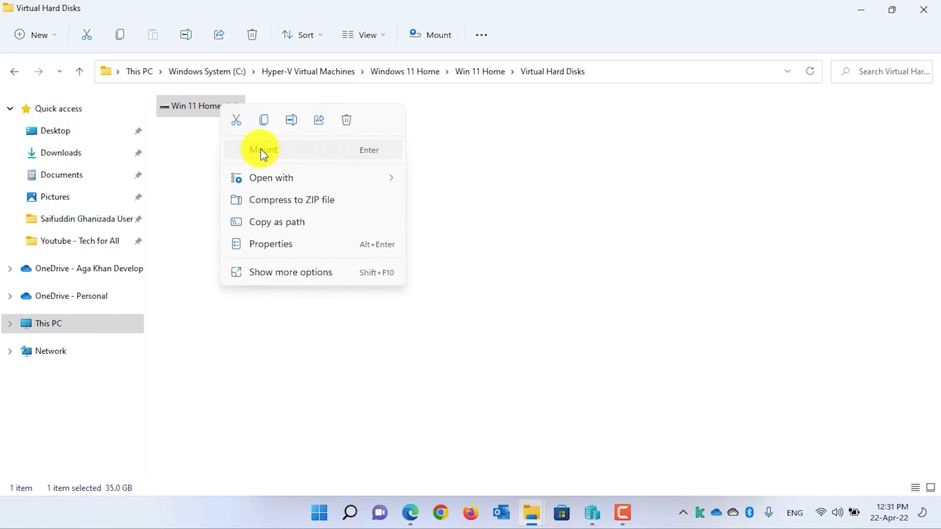
{"action": "left_click", "coordinate": [290, 272]}
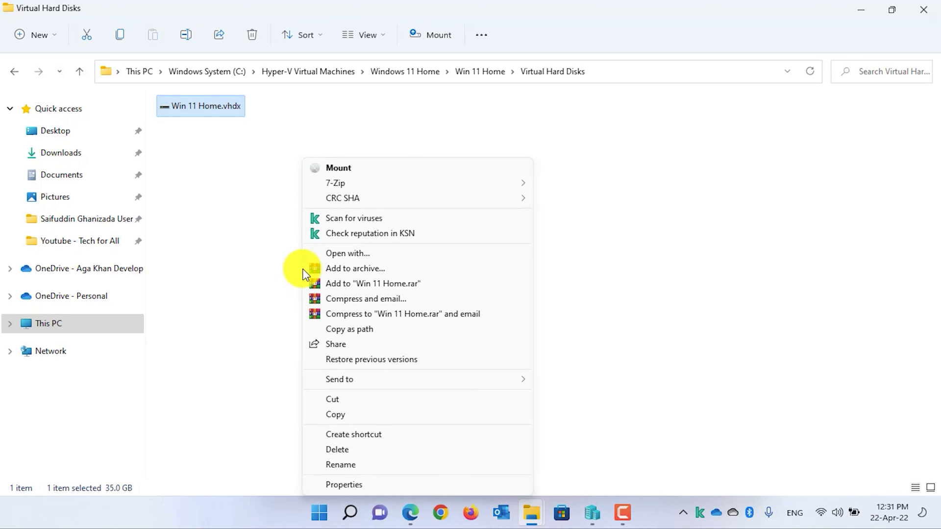
{"action": "left_click", "coordinate": [338, 168]}
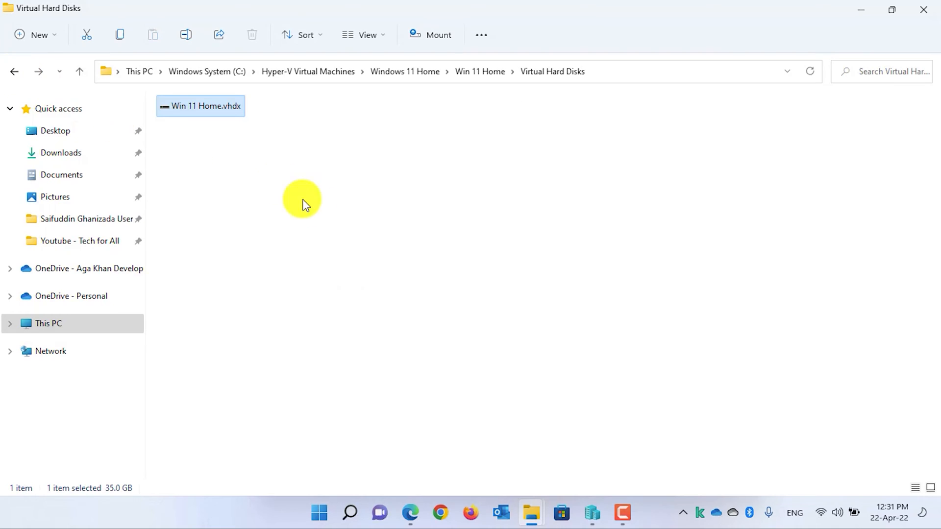
{"action": "left_click", "coordinate": [51, 323]}
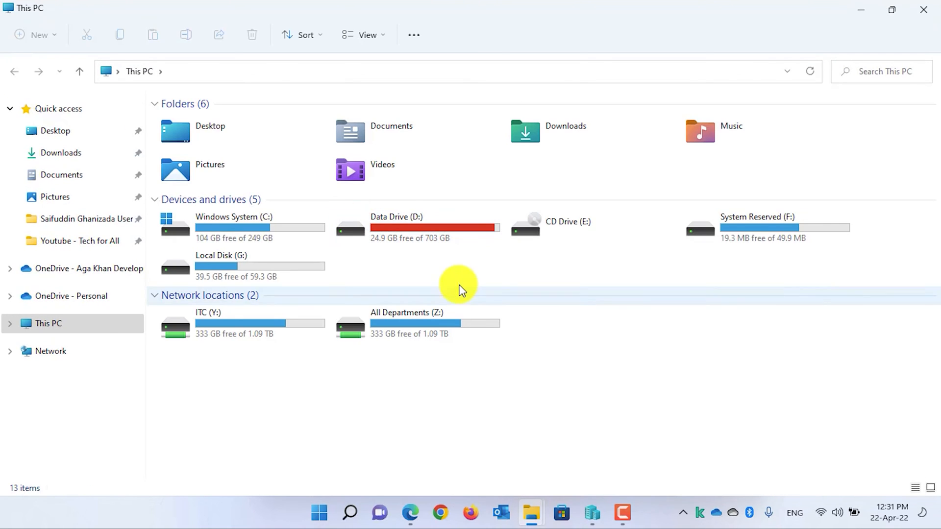
Open Local Disk (G:) and select the Windows 10 21H1 x64 EN-US ISO in D:\ISOs to copy
{"action": "double_click", "coordinate": [218, 255]}
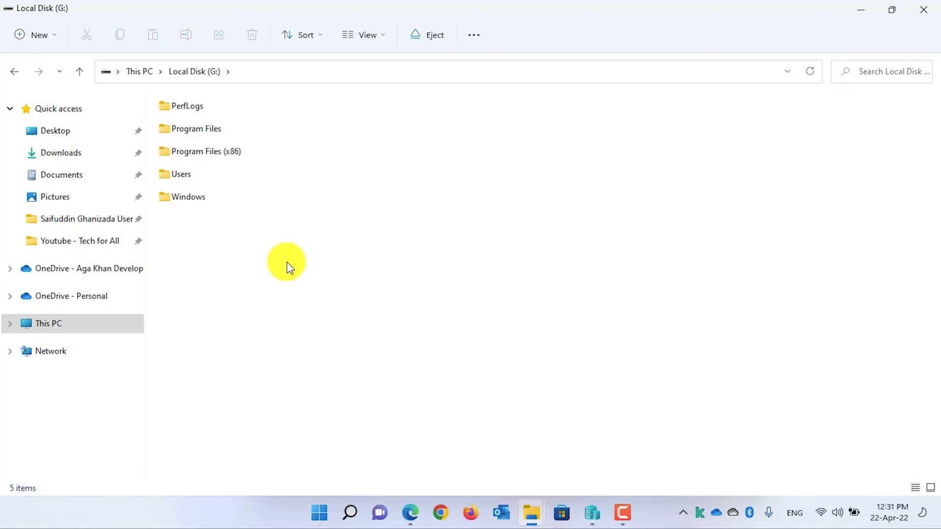
{"action": "mouse_move", "coordinate": [346, 314]}
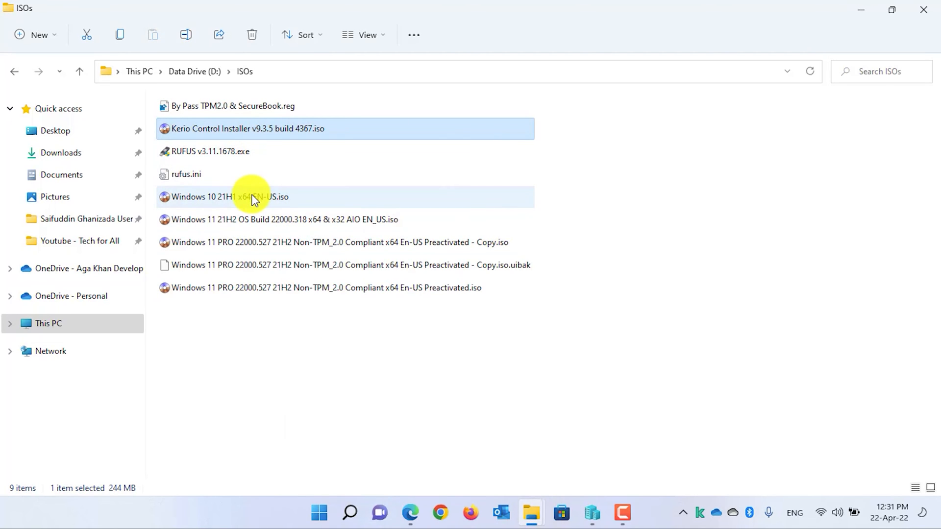
{"action": "left_click", "coordinate": [253, 197]}
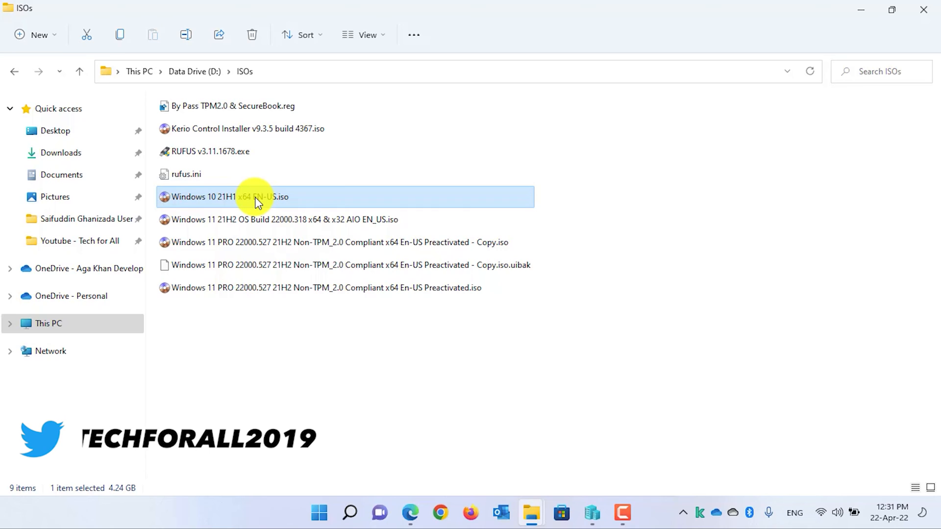
{"action": "mouse_move", "coordinate": [555, 496]}
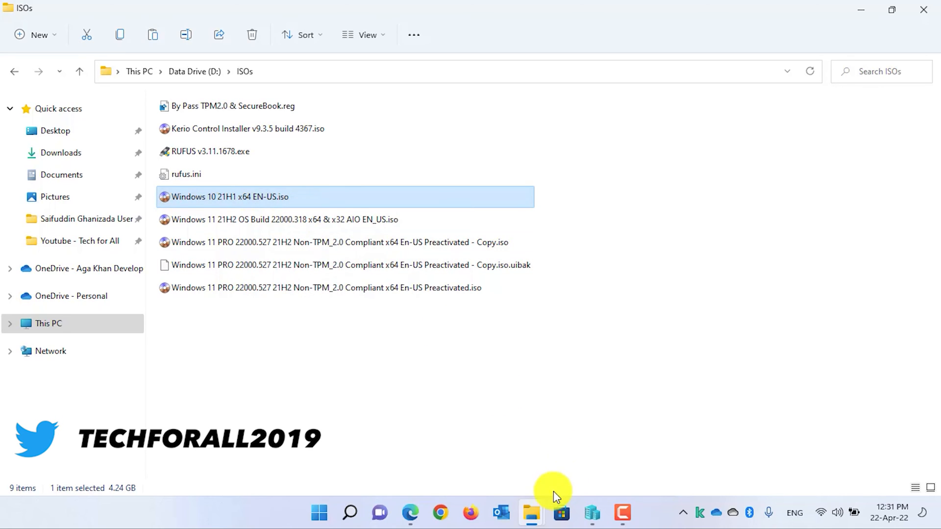
{"action": "mouse_move", "coordinate": [531, 512]}
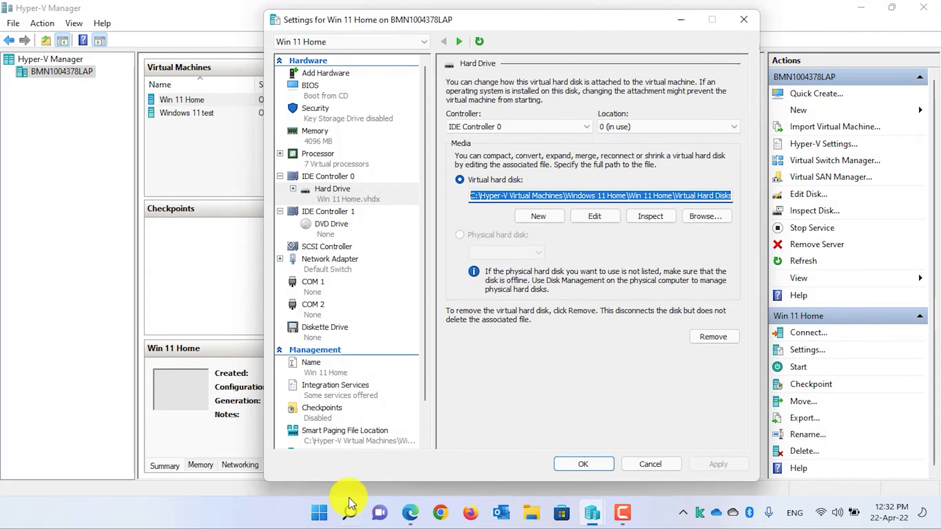
Detach the Disk 1 virtual hard disk (Win 11 Home.vhdx) in Disk Management
{"action": "right_click", "coordinate": [318, 513]}
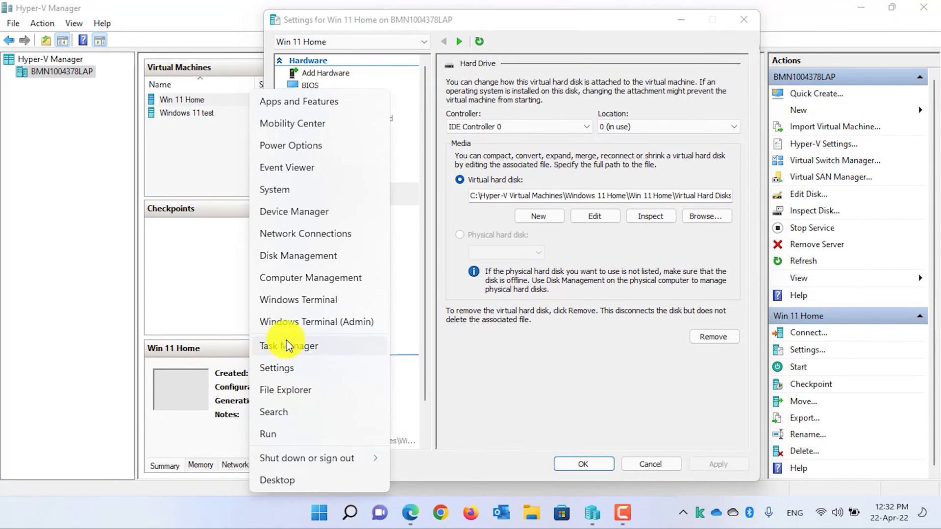
{"action": "left_click", "coordinate": [298, 256]}
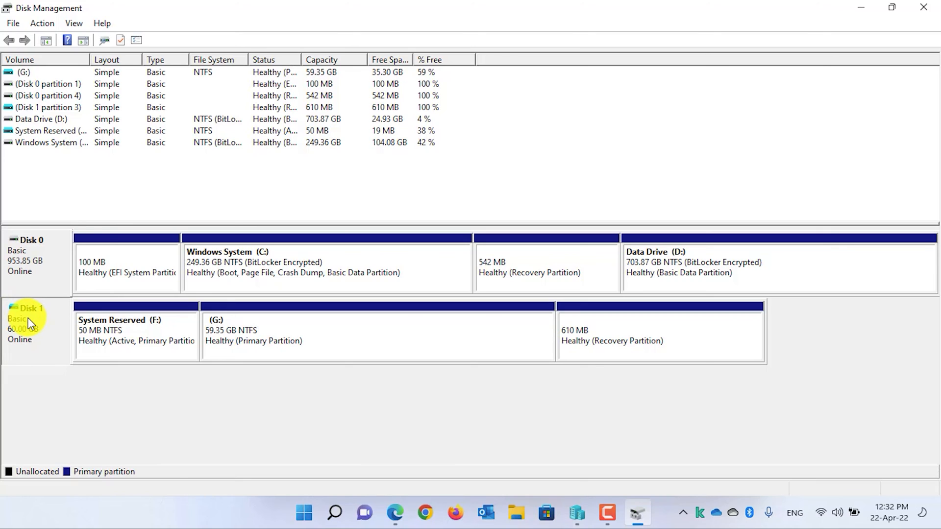
{"action": "right_click", "coordinate": [29, 315]}
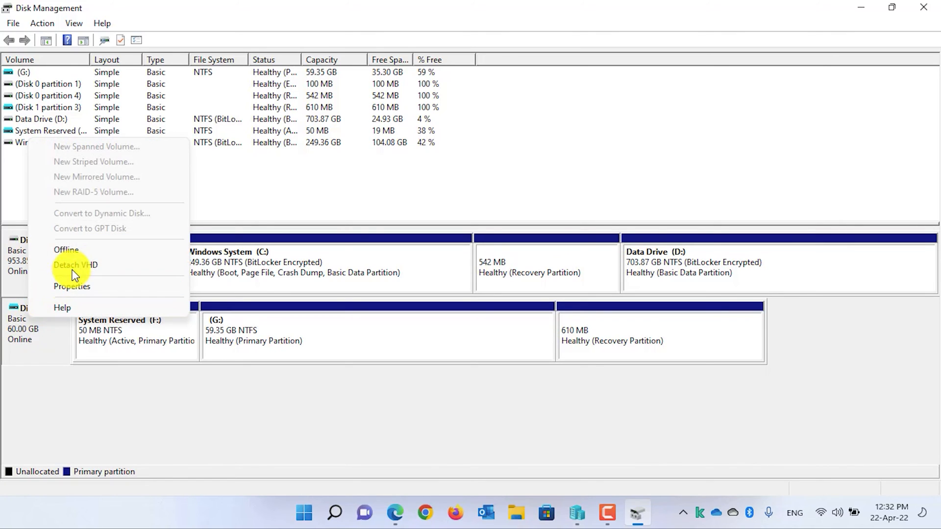
{"action": "left_click", "coordinate": [76, 265]}
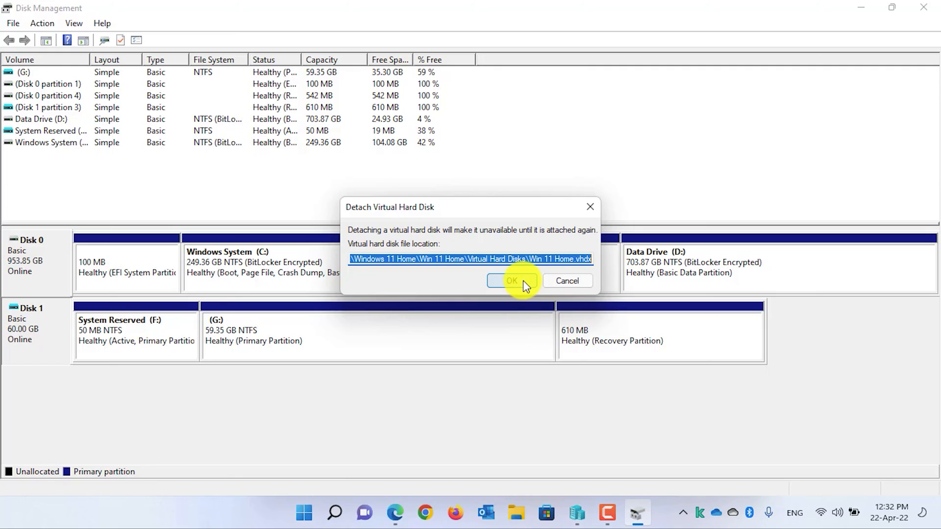
{"action": "left_click", "coordinate": [512, 281]}
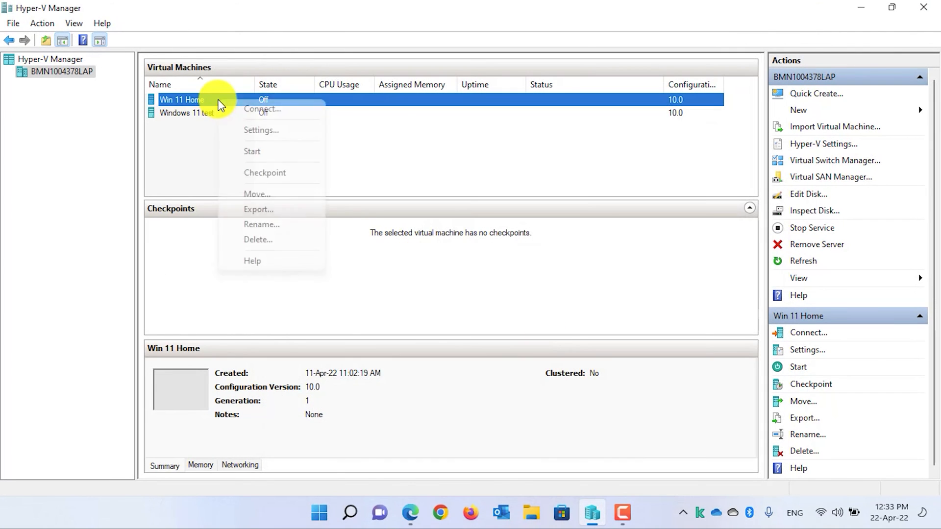
Start Win 11 Home and connect to it at the chosen display size
{"action": "left_click", "coordinate": [252, 151]}
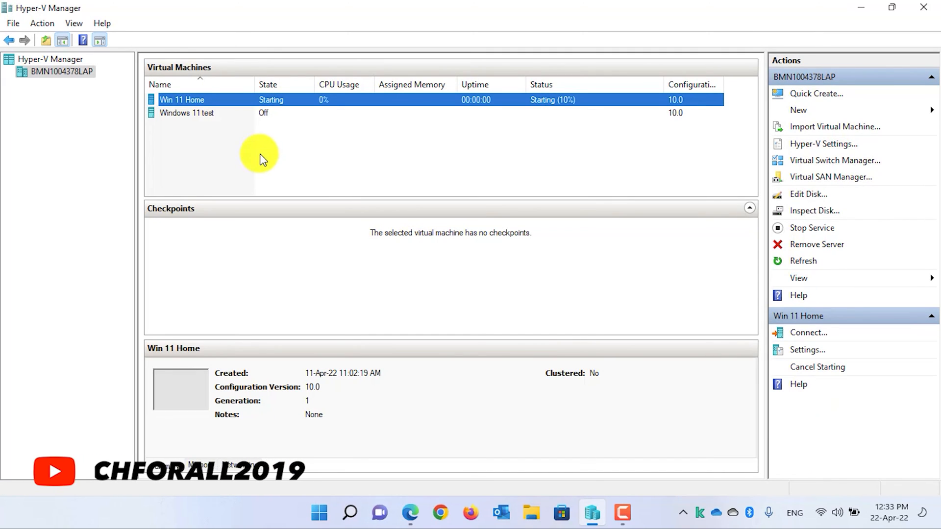
{"action": "right_click", "coordinate": [182, 100]}
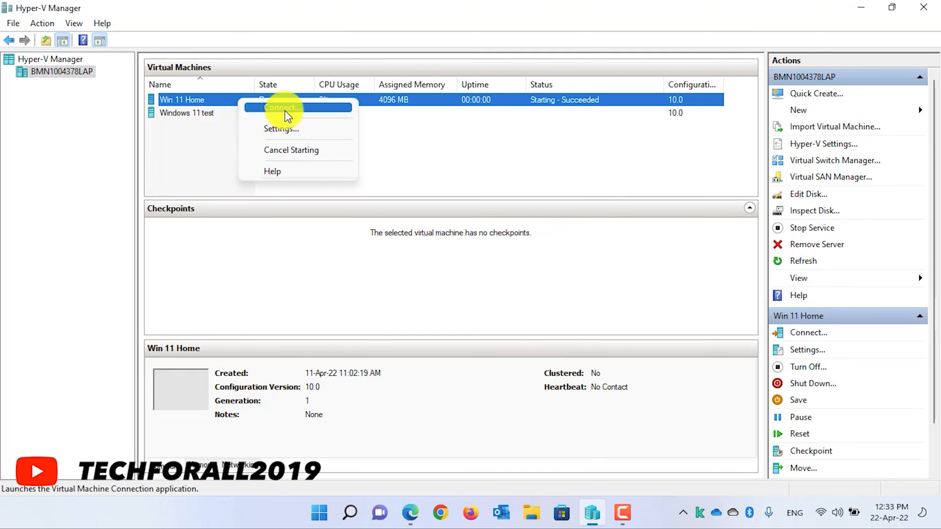
{"action": "left_click", "coordinate": [283, 107]}
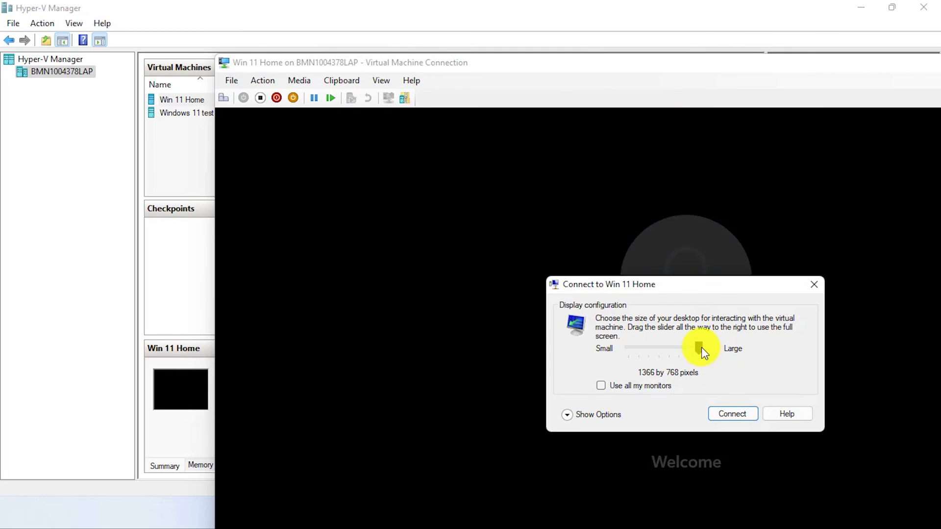
{"action": "left_click", "coordinate": [733, 414]}
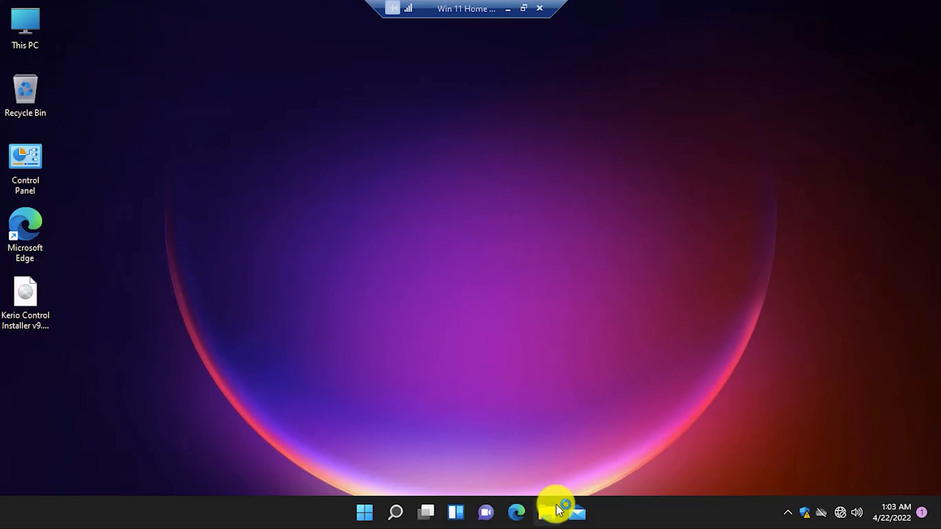
In the guest File Explorer, open Local Disk (C:) and select the Windows 10 21H1 ISO
{"action": "left_click", "coordinate": [552, 513]}
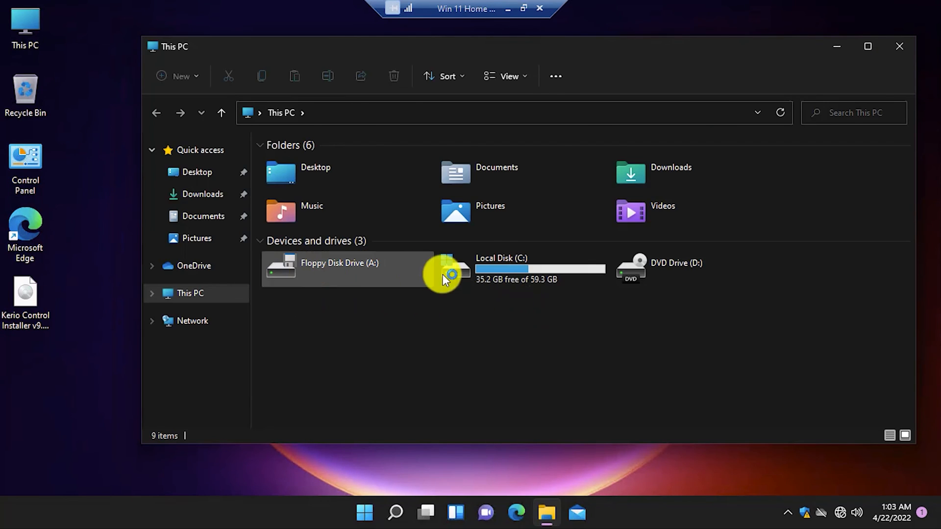
{"action": "double_click", "coordinate": [501, 269]}
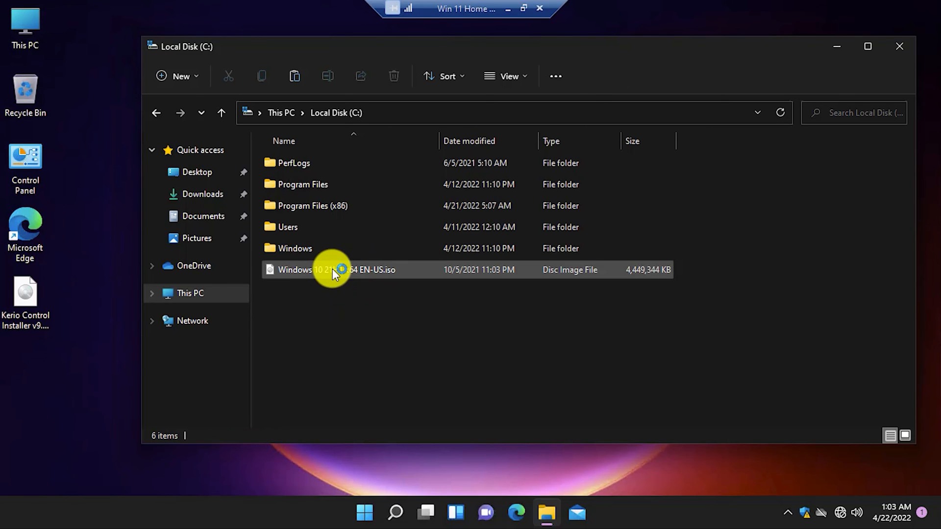
{"action": "left_click", "coordinate": [335, 269]}
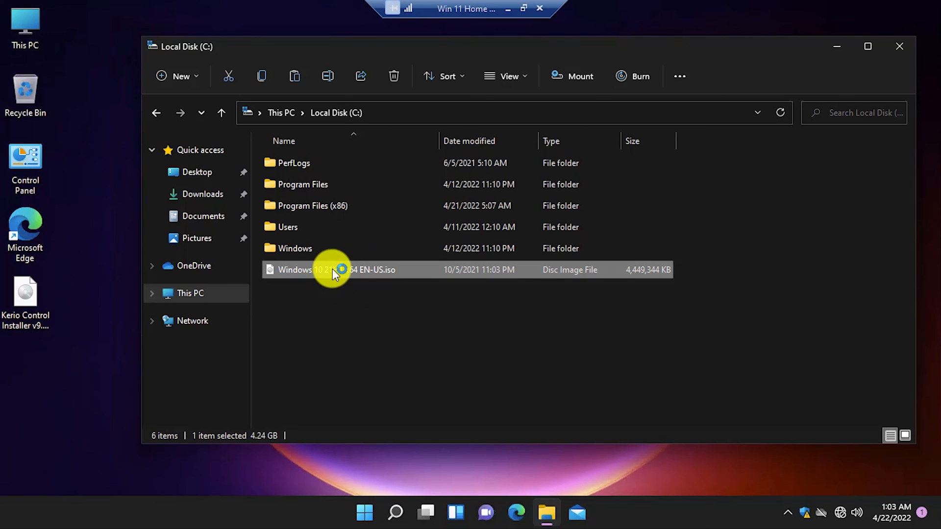